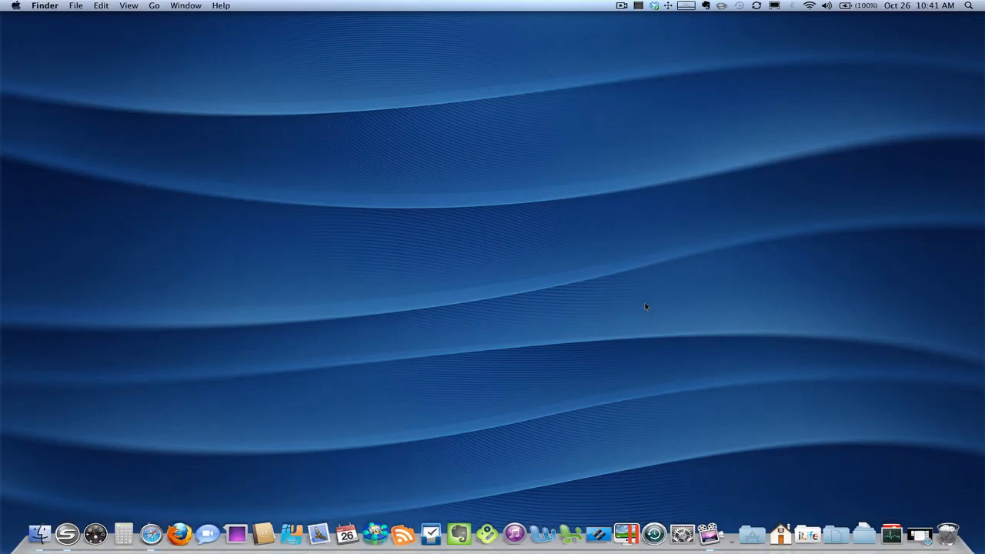
mouse_move(151, 534)
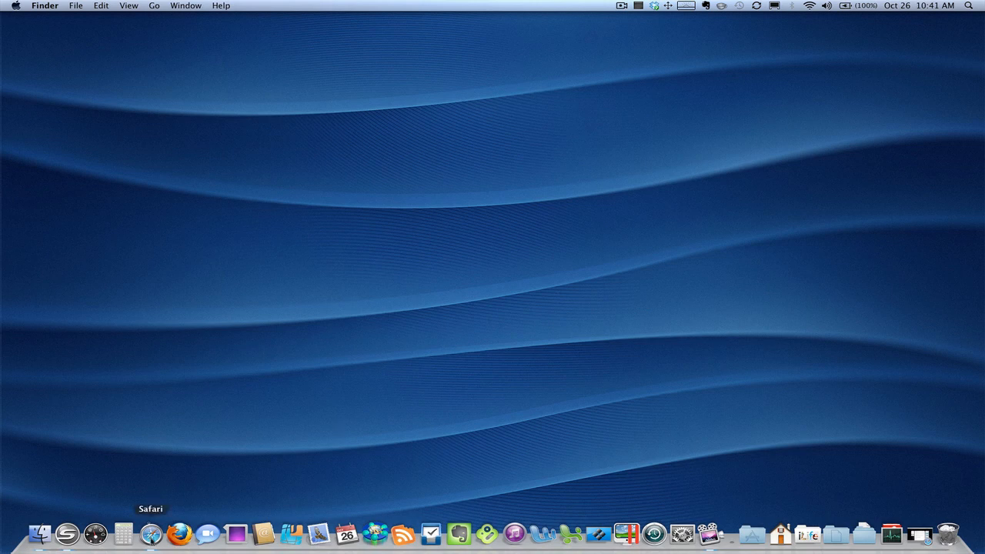
mouse_move(159, 533)
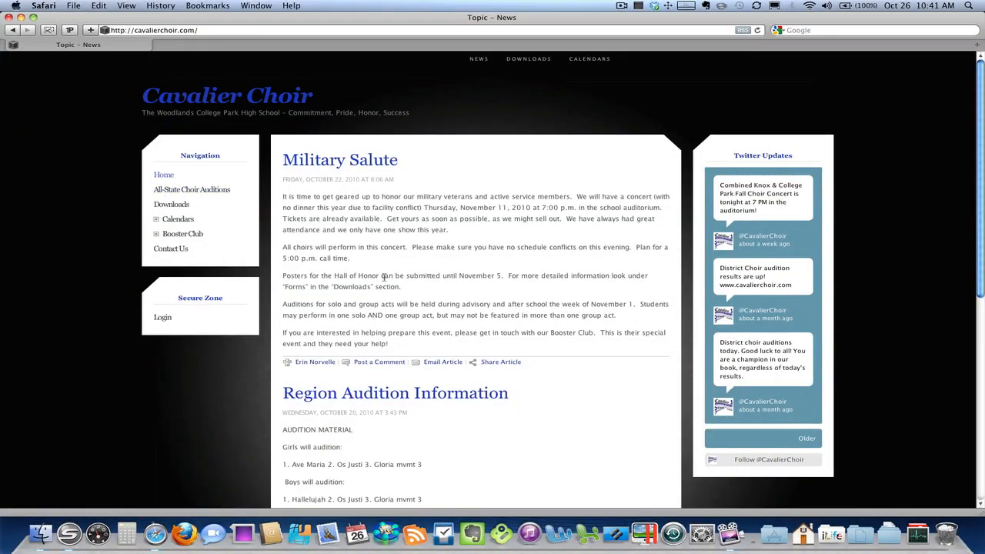
Open a new Safari tab and load calendar.google.com
left_click(90, 30)
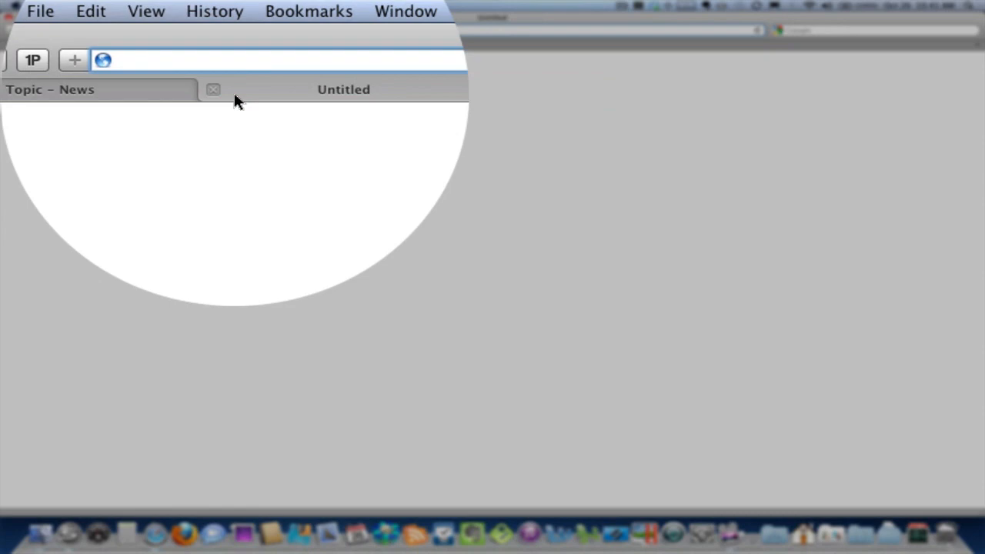
type("calend")
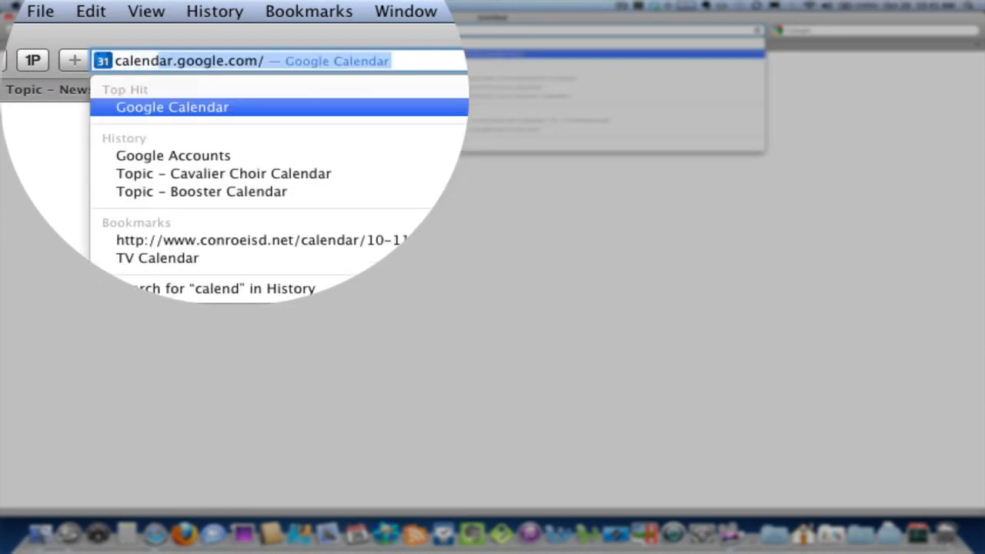
type("calendar.google.com")
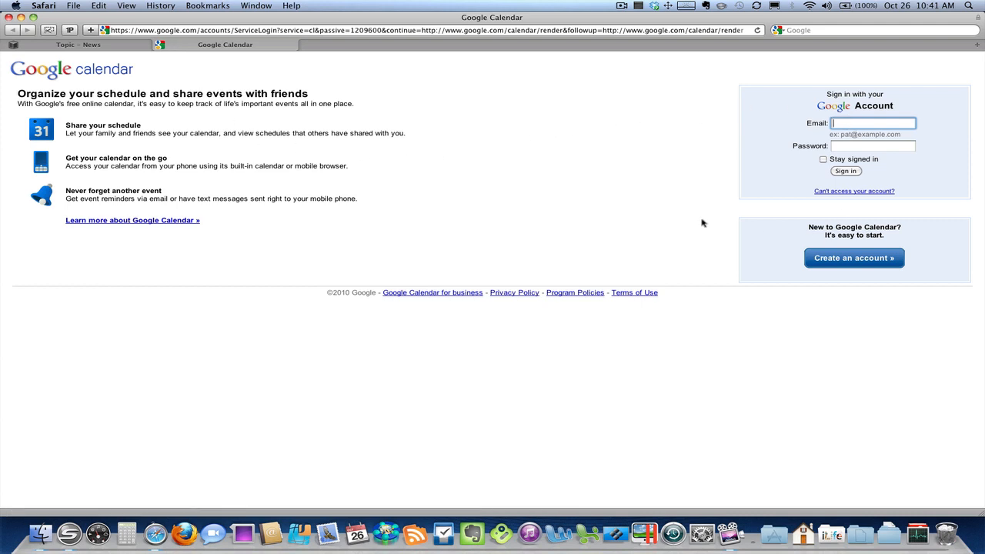
mouse_move(700, 218)
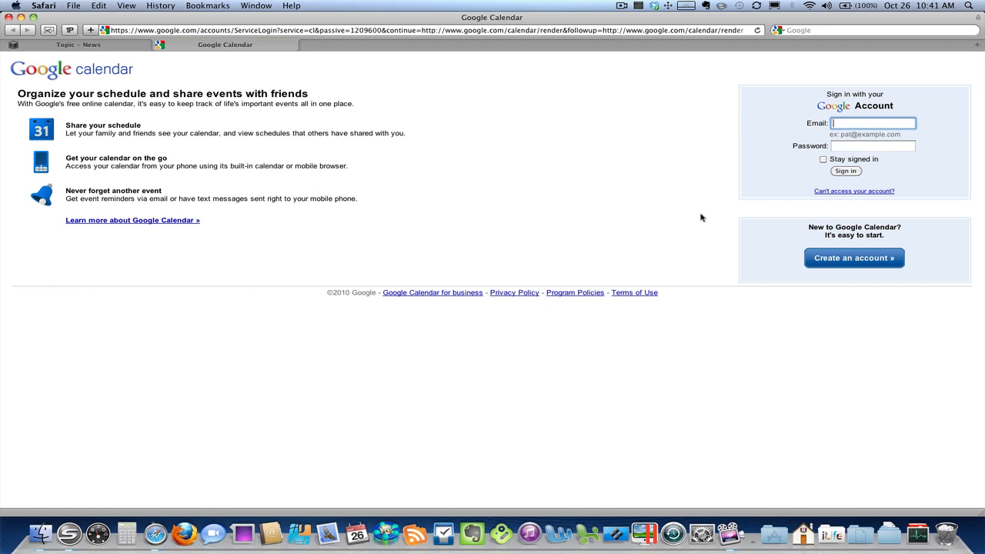
mouse_move(538, 187)
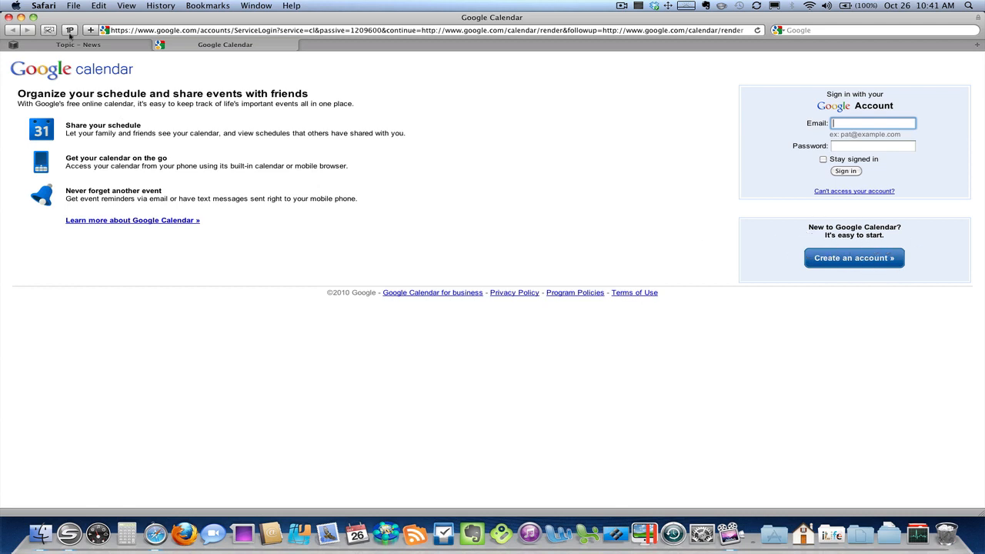
Sign in to Google Calendar with 1Password, then return to the Cavalier Choir news tab
left_click(69, 30)
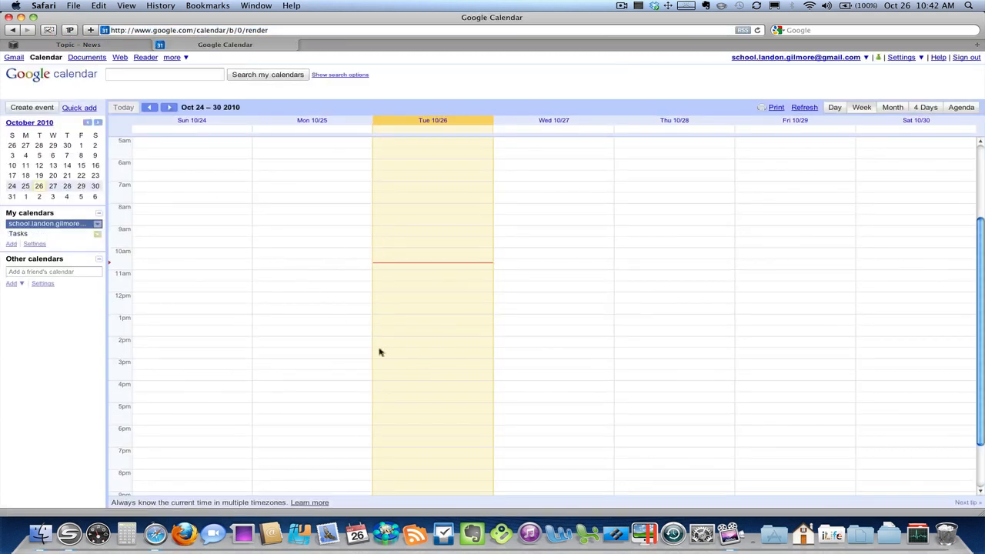
mouse_move(308, 245)
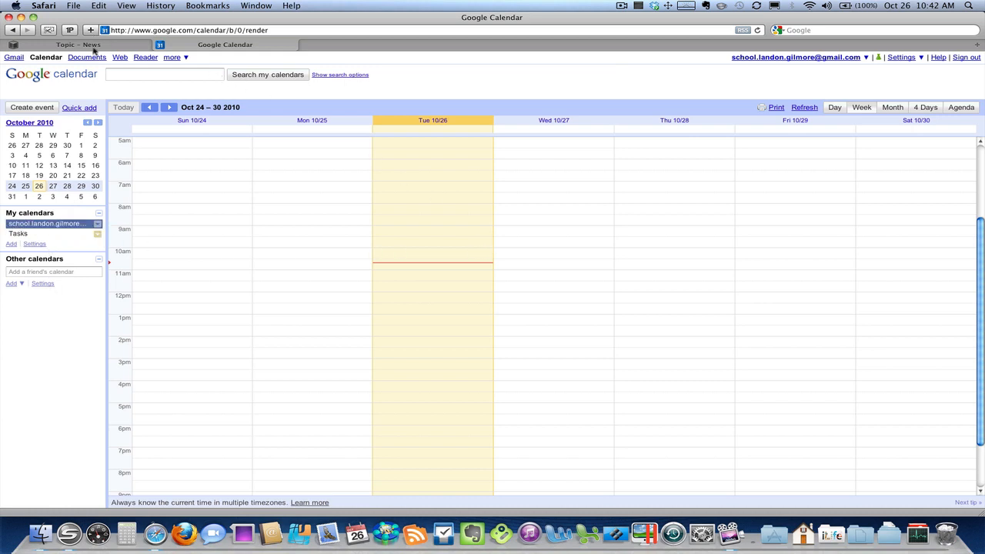
left_click(77, 44)
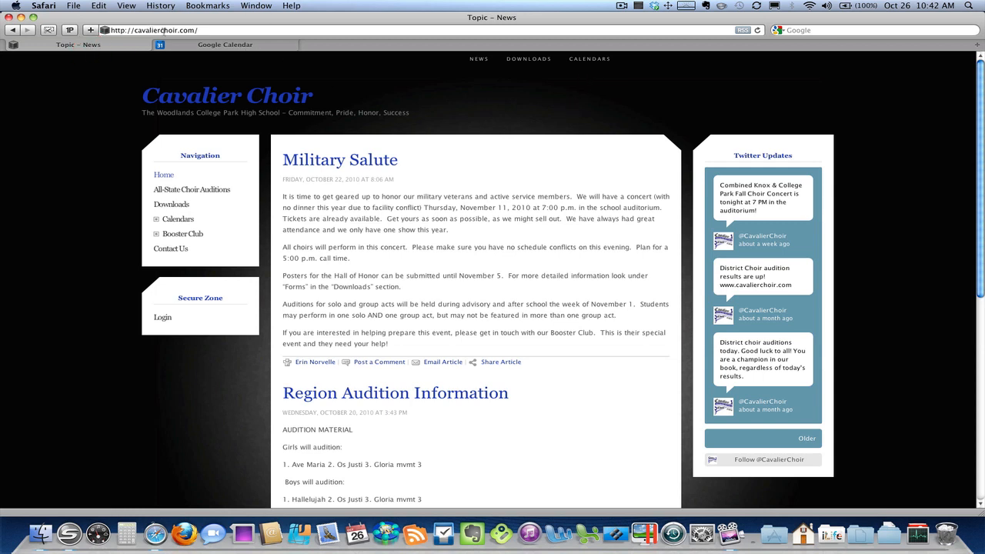
Go to the site's Calendars > Subscribe page and copy the College Park Choir Calendar link
left_click(589, 58)
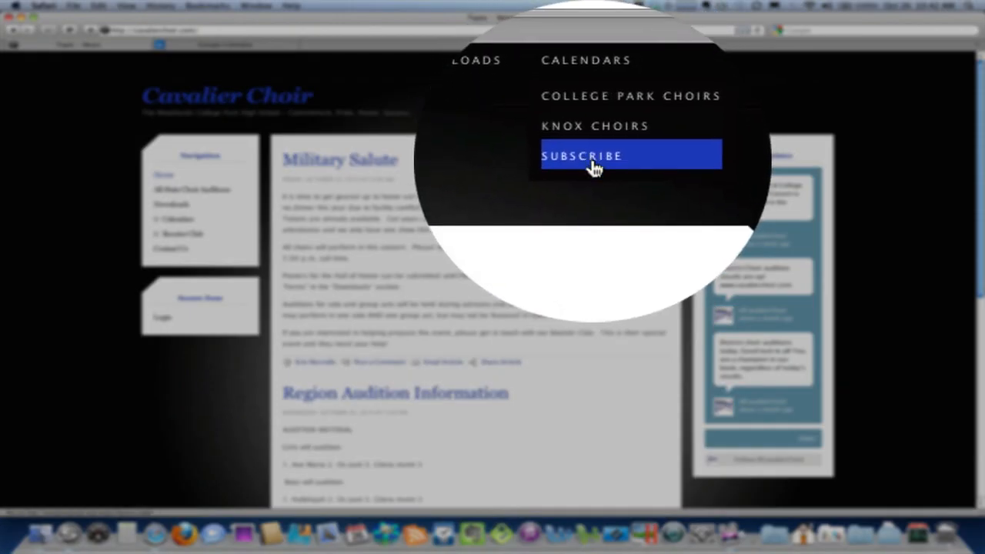
left_click(582, 155)
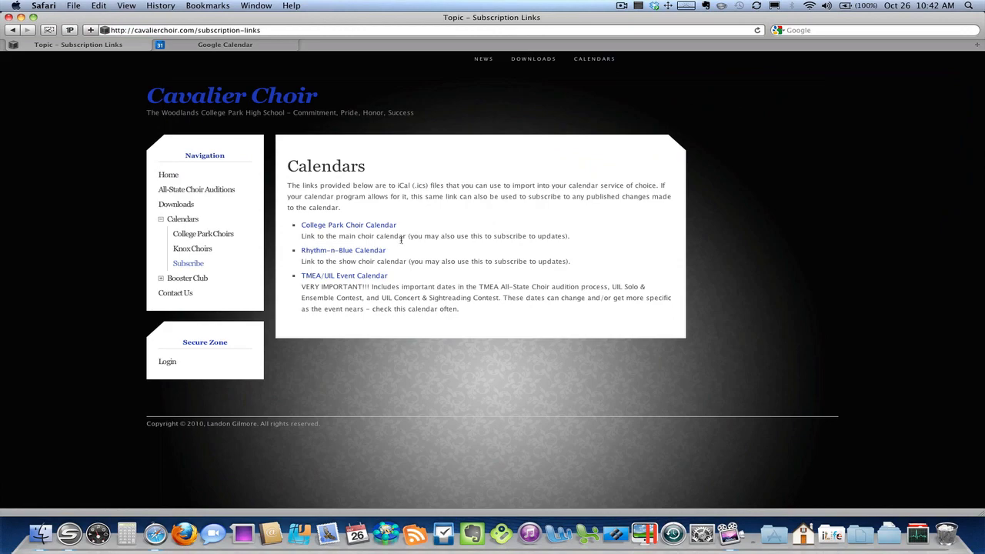
right_click(348, 225)
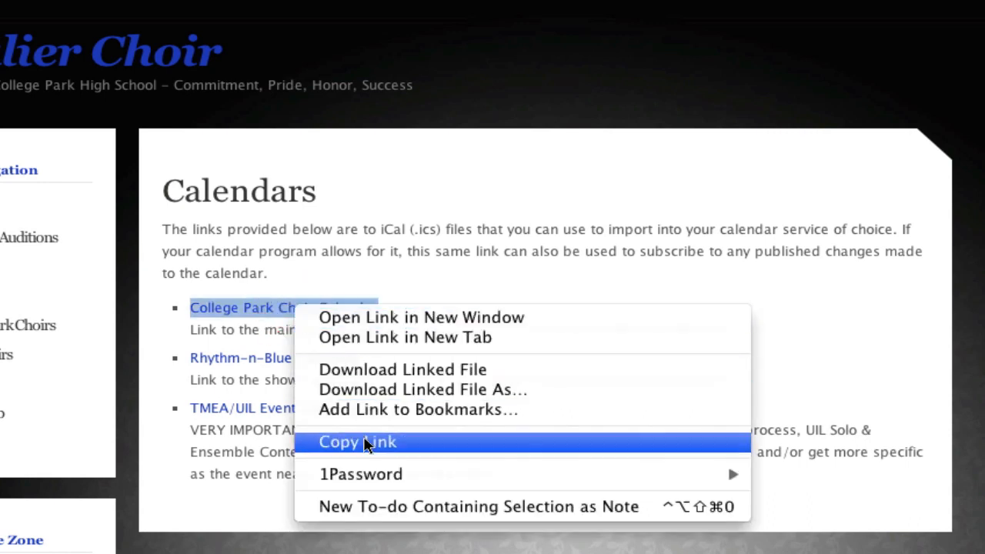
mouse_move(431, 450)
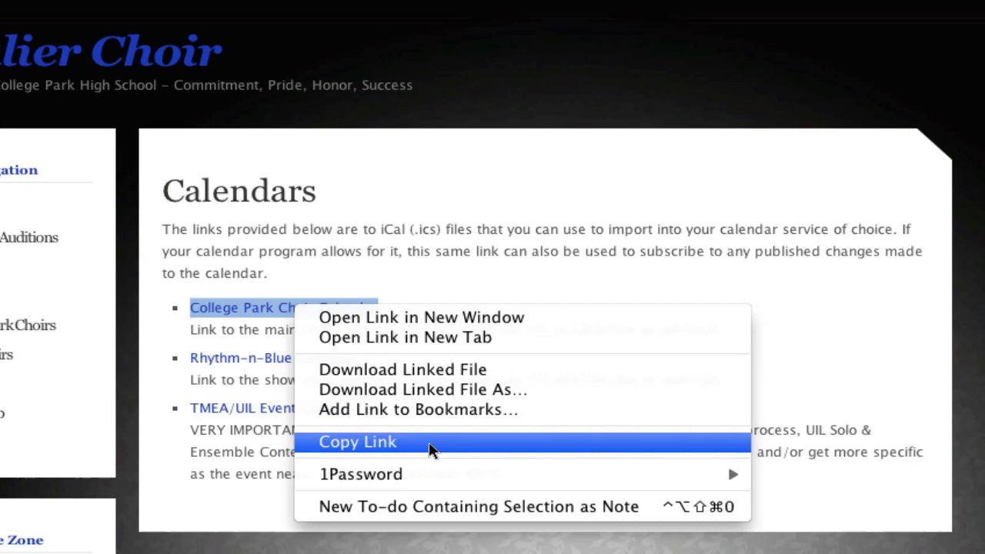
left_click(357, 441)
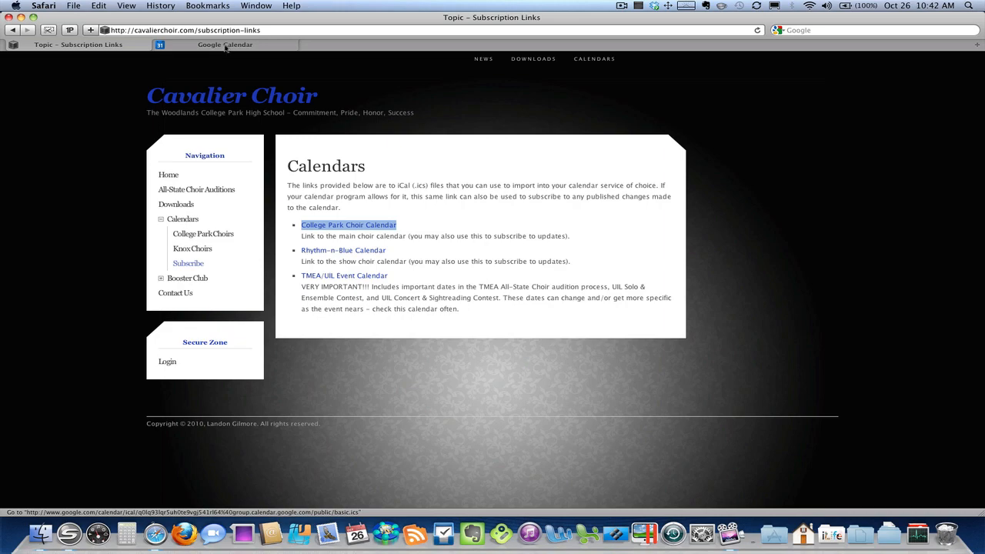
In Google Calendar, add the copied College Park Choir Calendar link by URL
left_click(226, 44)
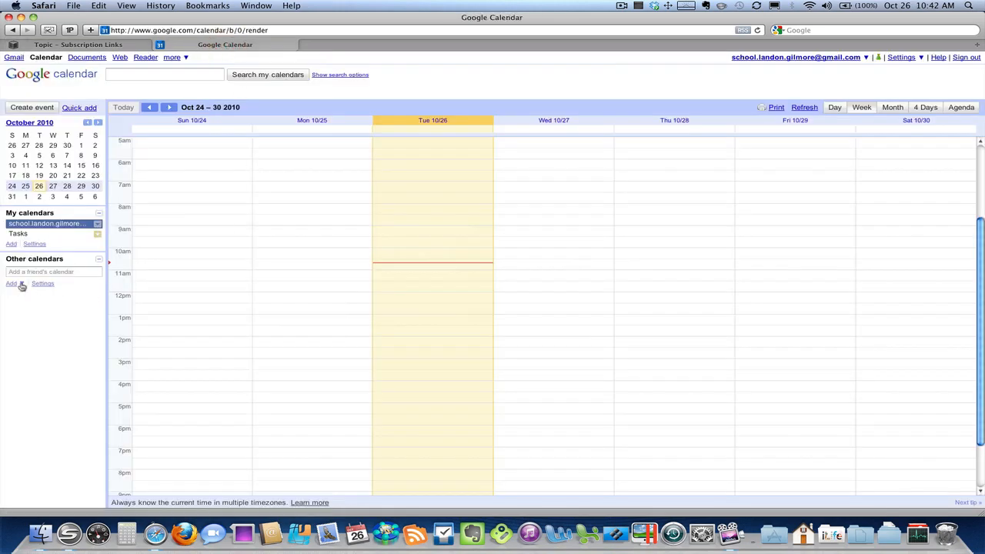
left_click(11, 283)
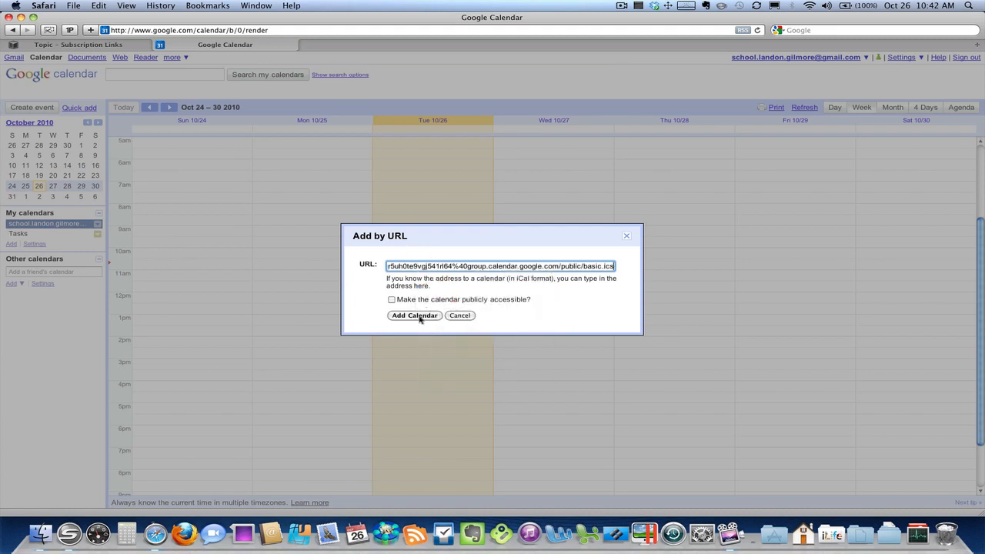
left_click(414, 315)
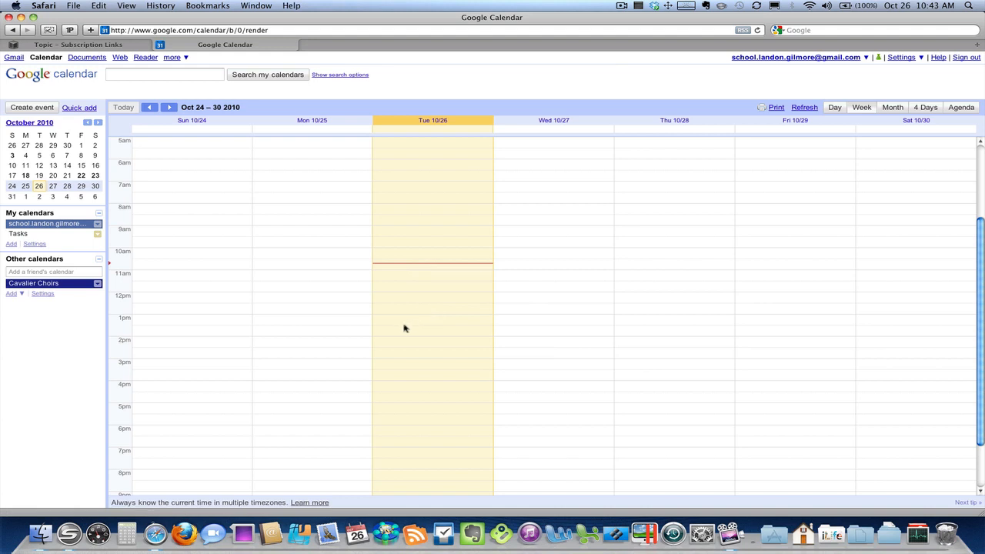
Recolour Cavalier Choirs through several swatches, ending on dark blue, then return to the choir site
left_click(33, 283)
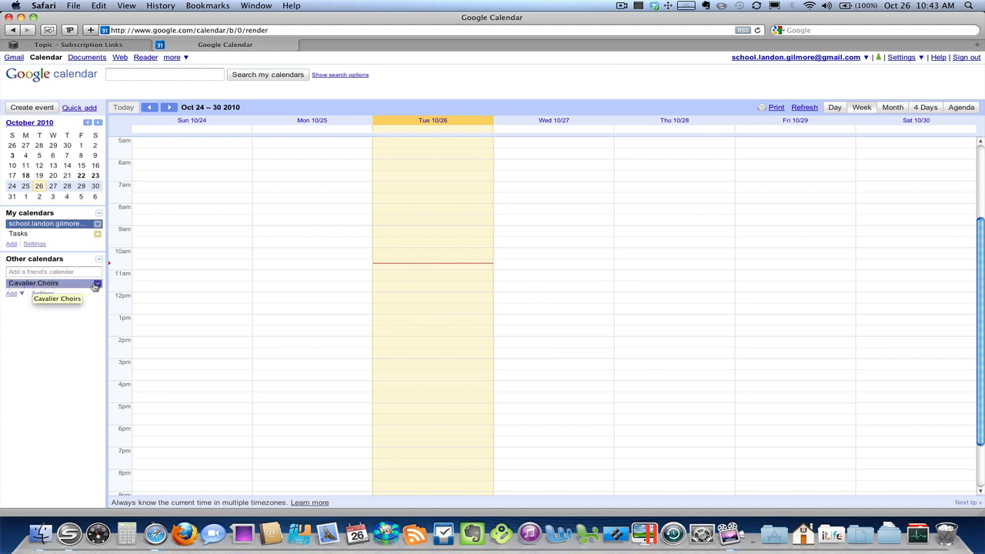
left_click(96, 285)
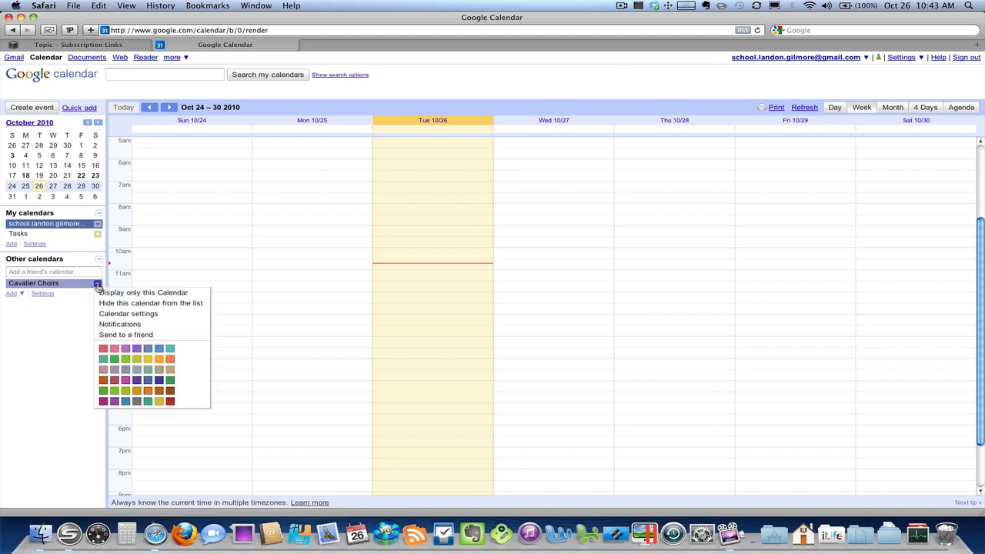
left_click(159, 401)
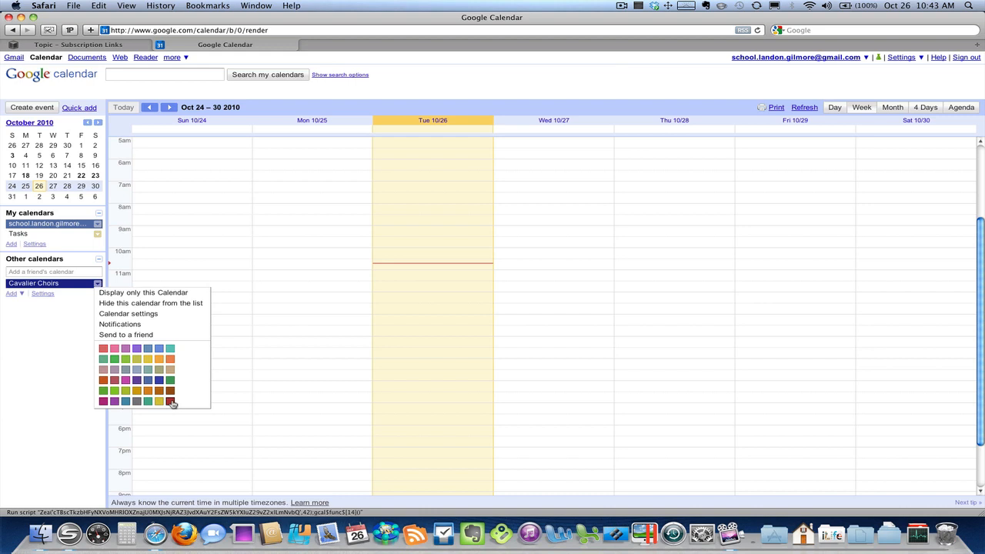
left_click(170, 401)
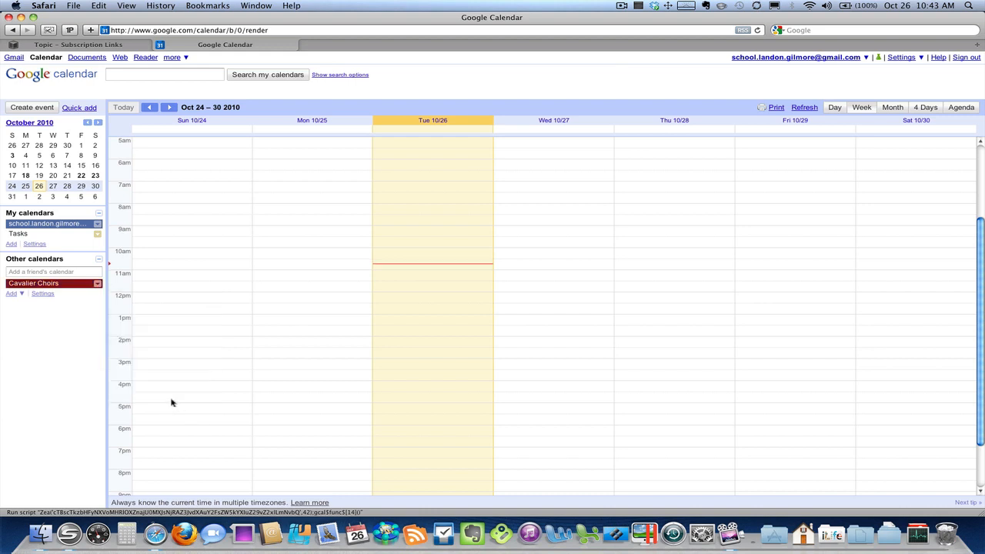
left_click(98, 283)
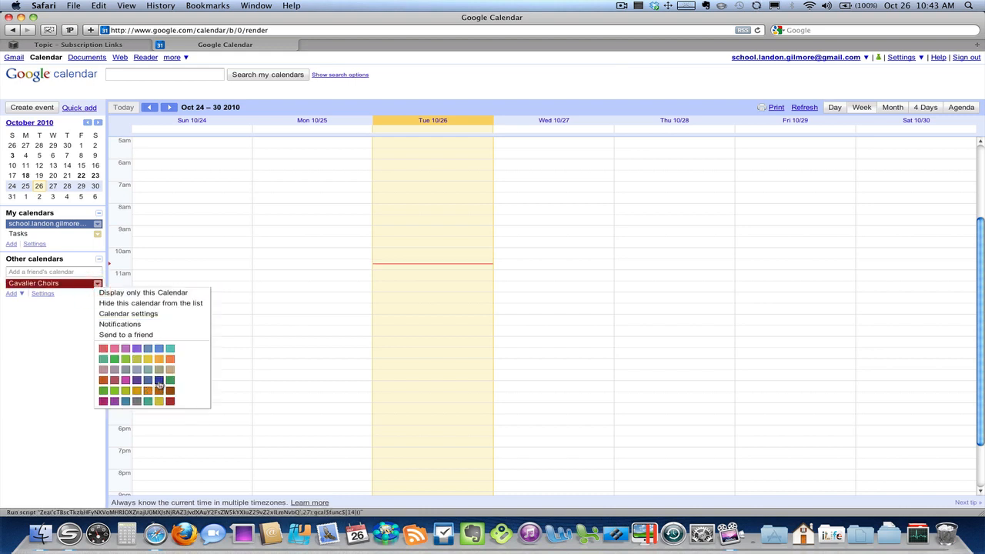
left_click(87, 326)
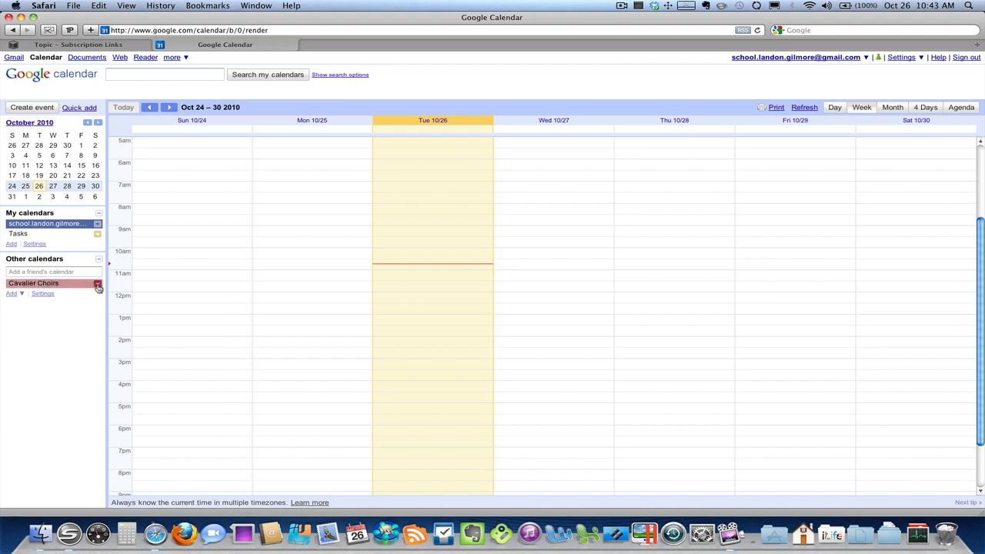
left_click(98, 283)
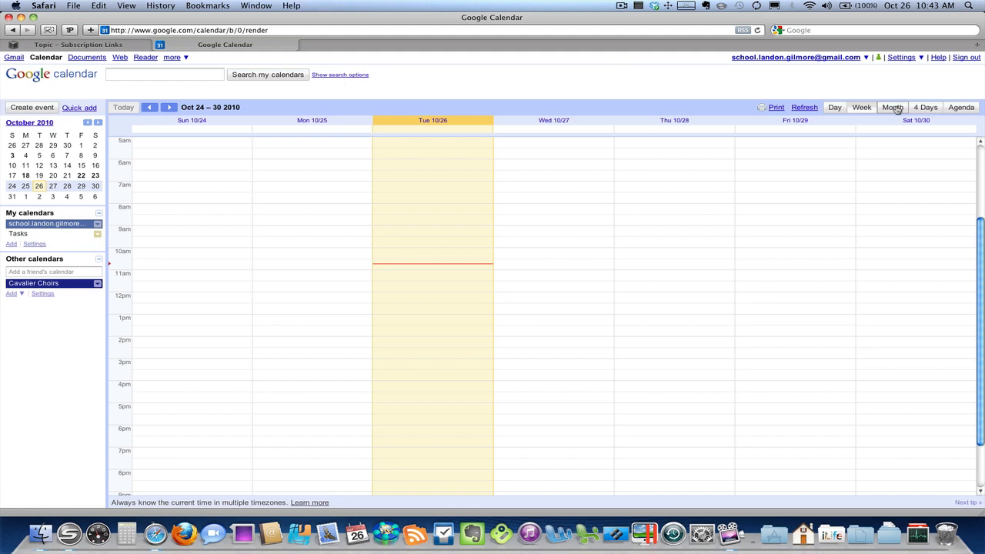
left_click(77, 44)
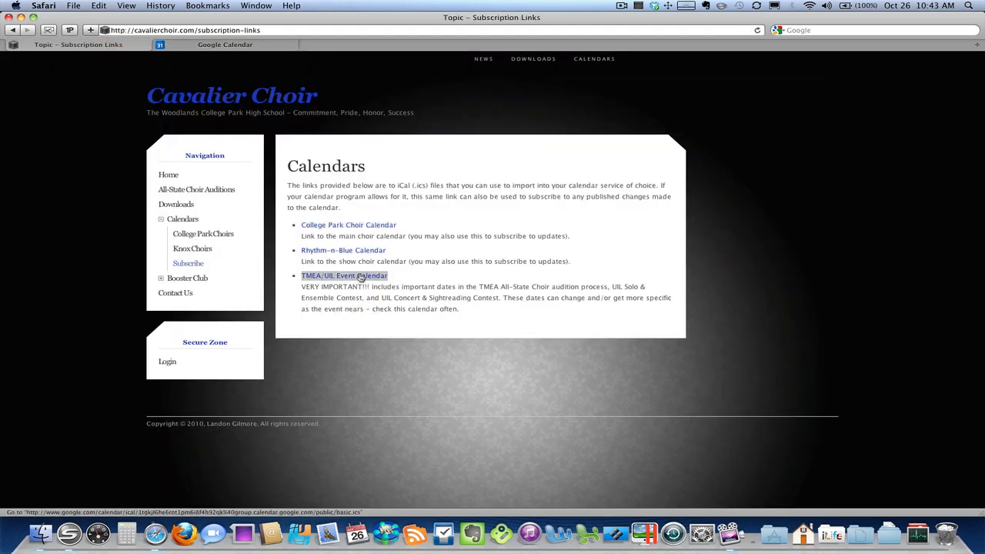
Copy the TMEA/UIL Event Calendar link address from the Subscribe page
right_click(343, 275)
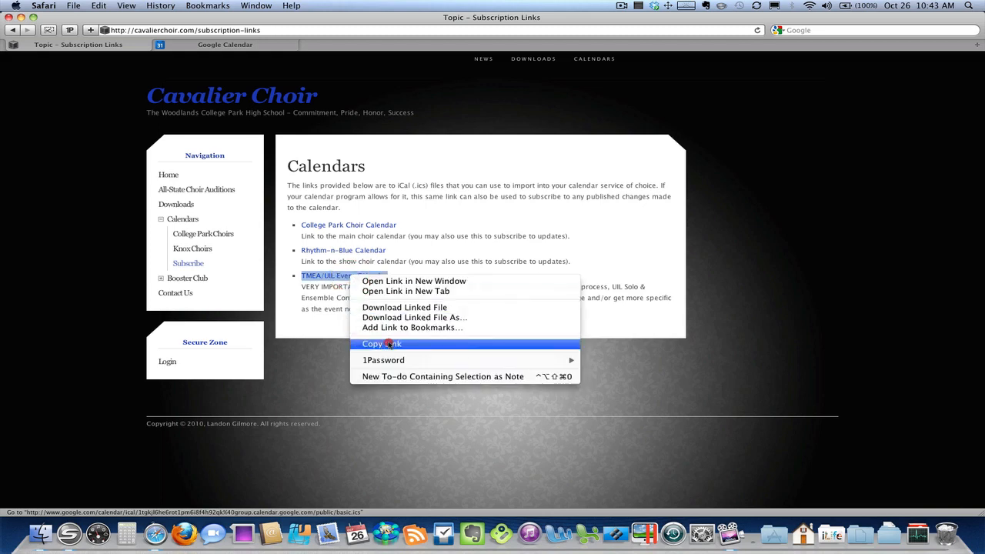
mouse_move(417, 345)
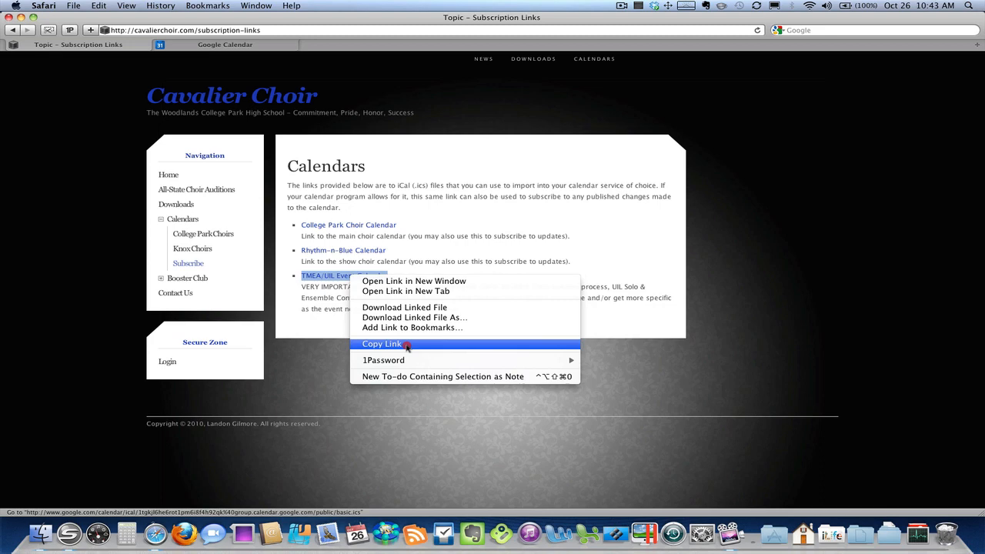
mouse_move(380, 344)
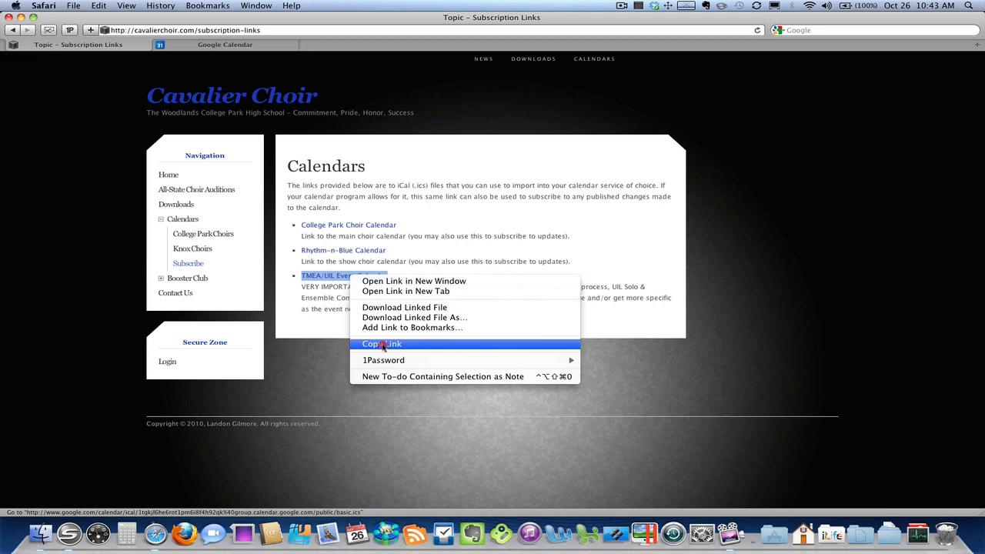
left_click(382, 344)
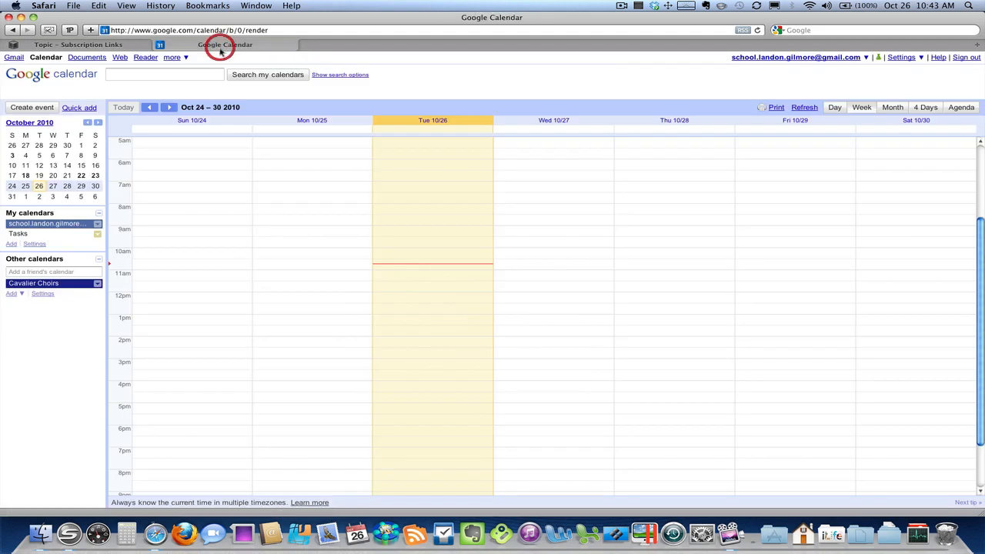
Add the TMEA/UIL calendar by pasting its google.com/calendar/ical URL under Add by URL
left_click(11, 293)
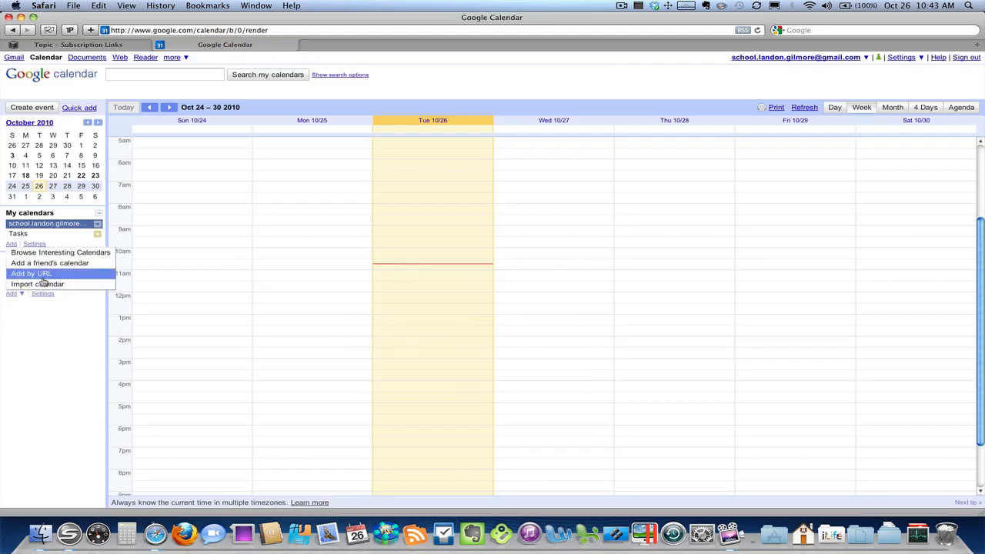
left_click(32, 273)
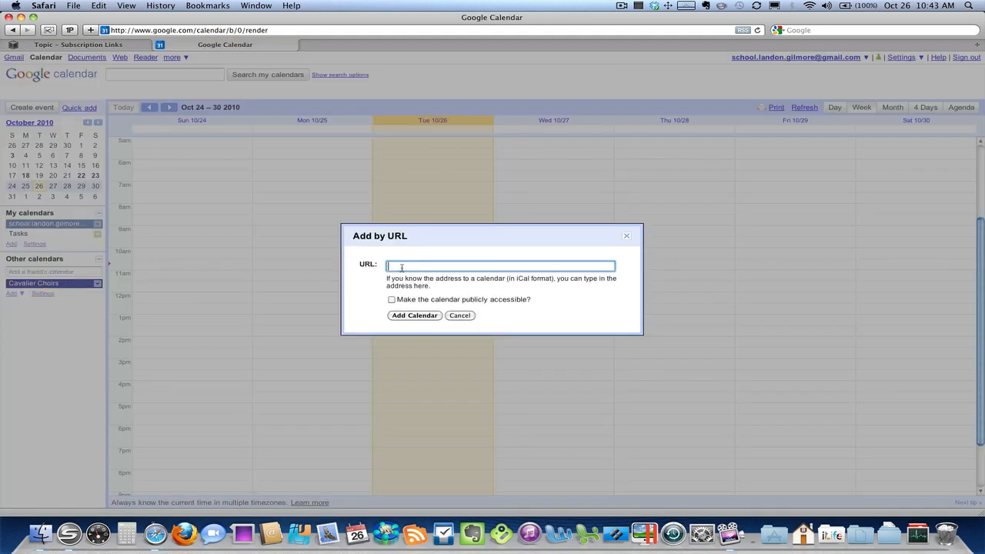
type("http://www.google.com/calendar/ical/1tgkjl6he6rot1pm6i8f4h92qk%")
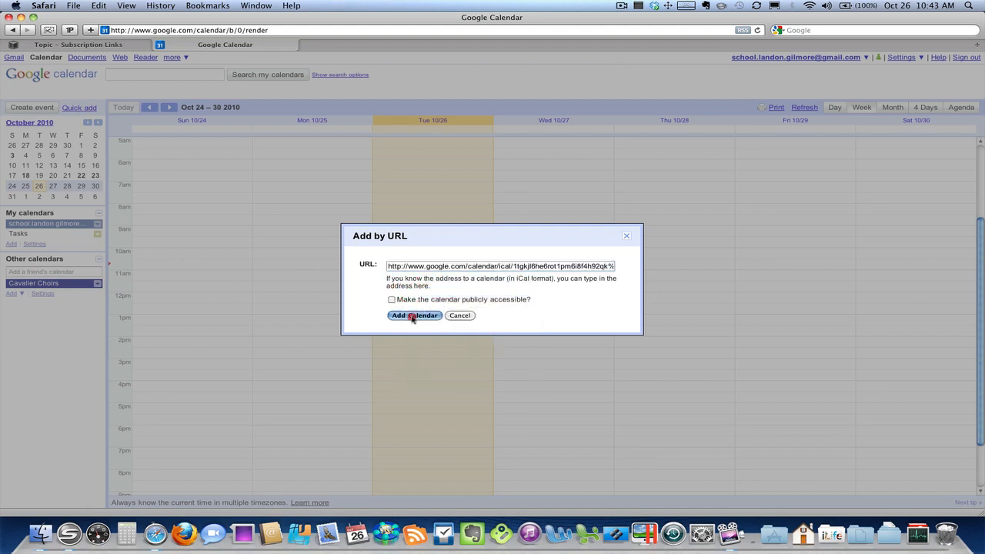
left_click(413, 315)
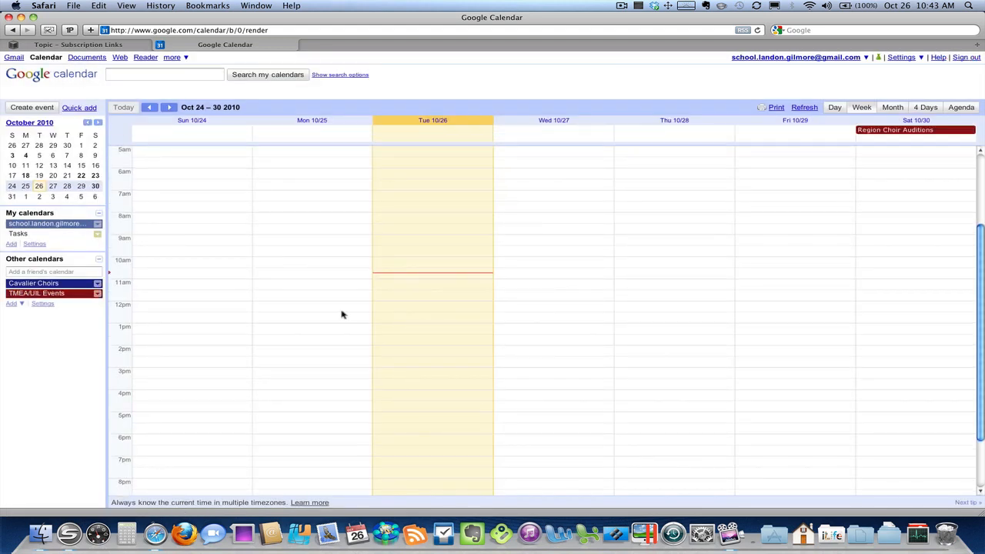
mouse_move(246, 295)
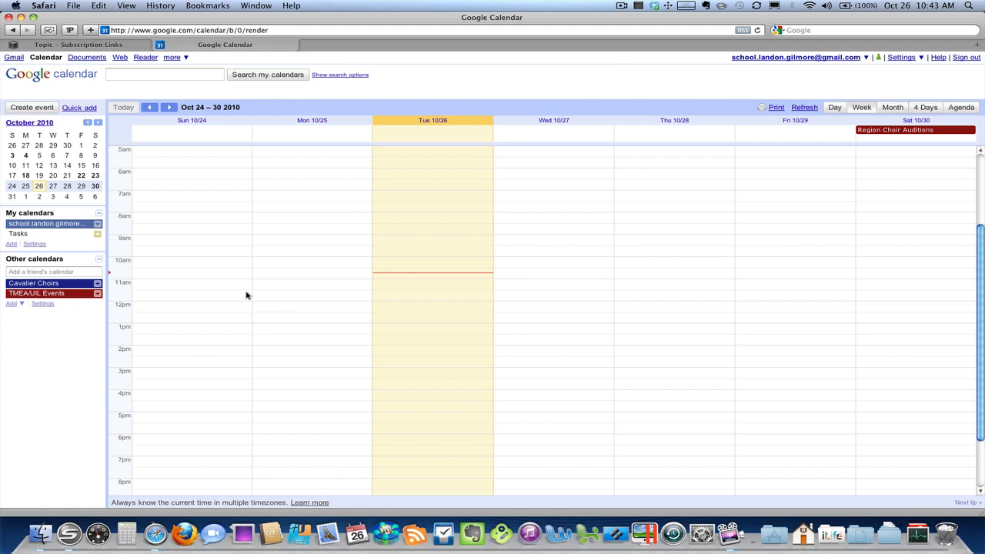
mouse_move(892, 107)
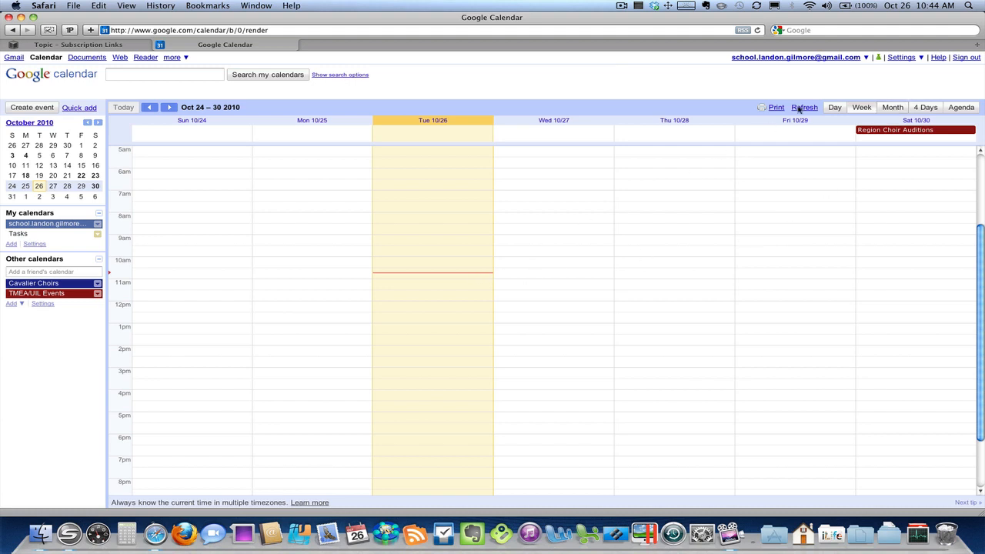
Switch to Month view and browse later months, then come back to October 2010
left_click(891, 107)
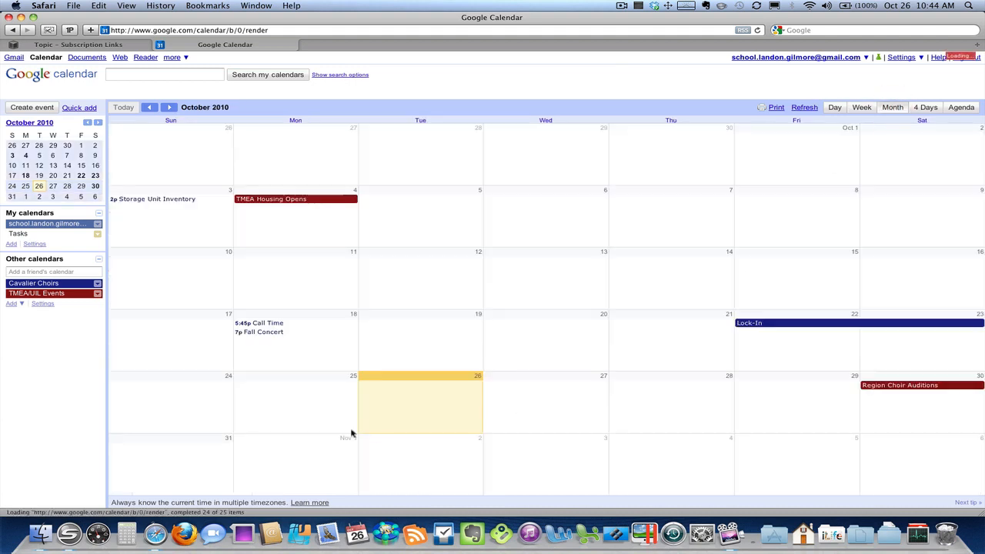
left_click(259, 332)
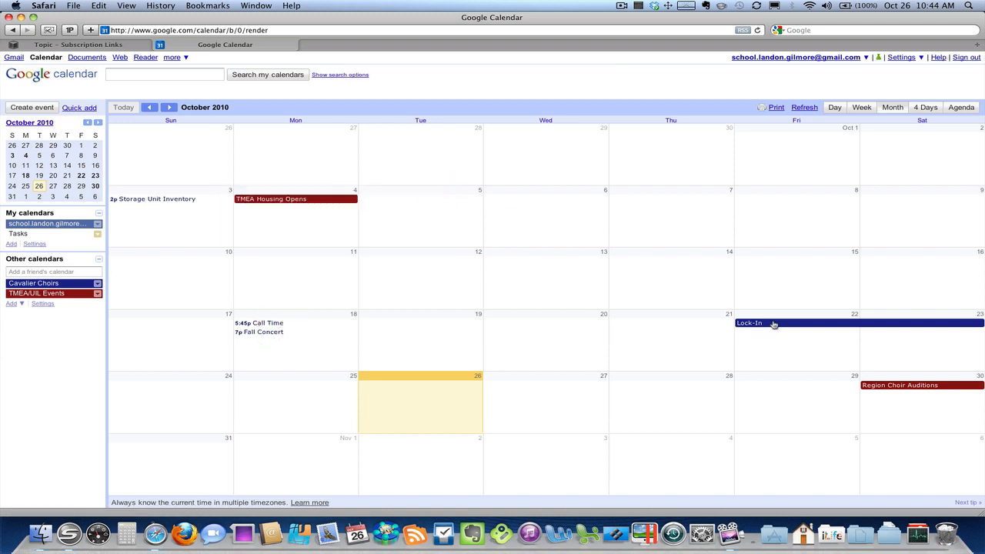
mouse_move(900, 389)
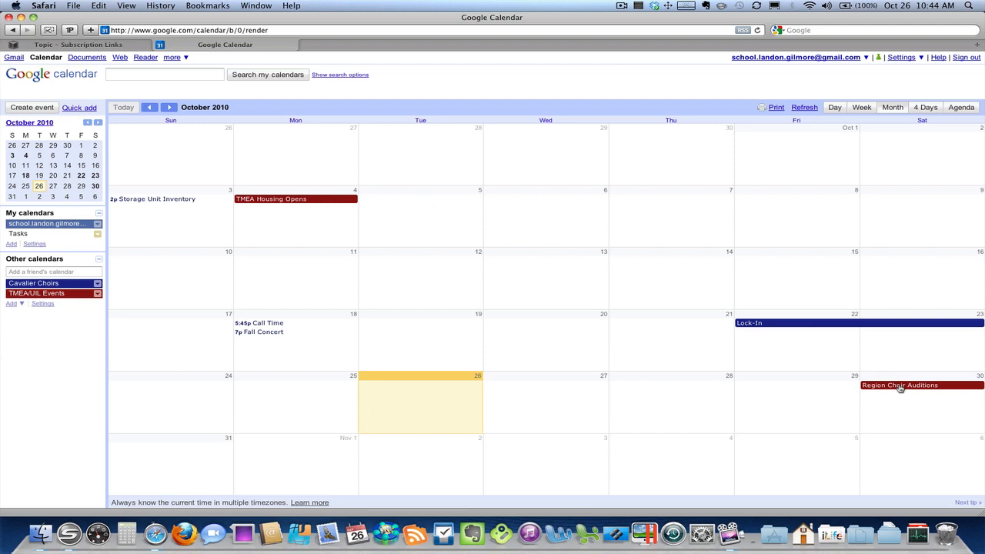
mouse_move(167, 142)
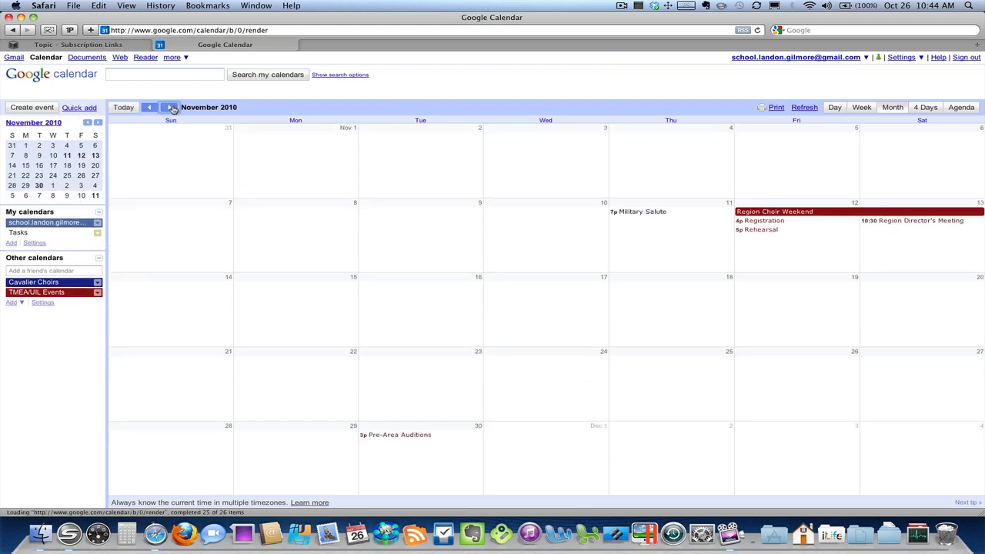
left_click(171, 107)
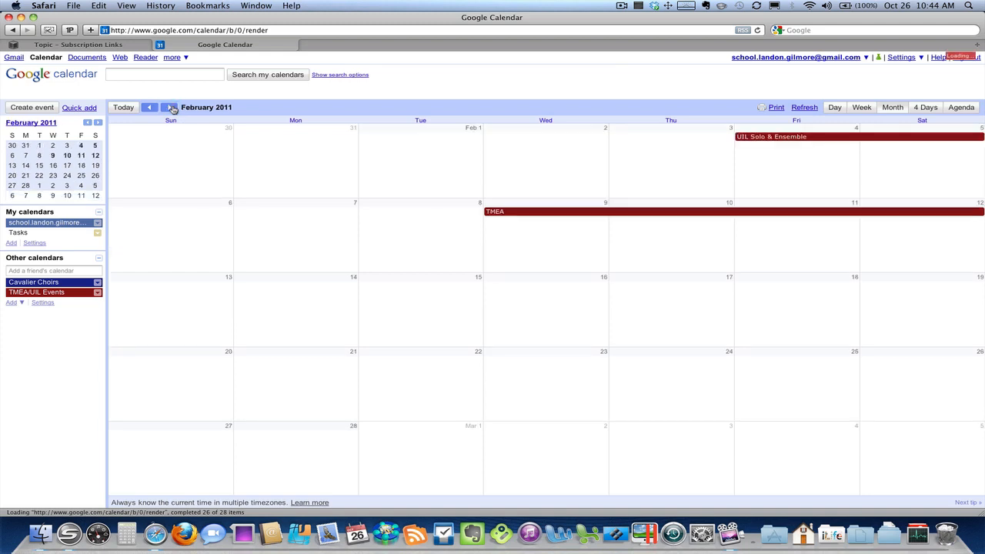
left_click(123, 107)
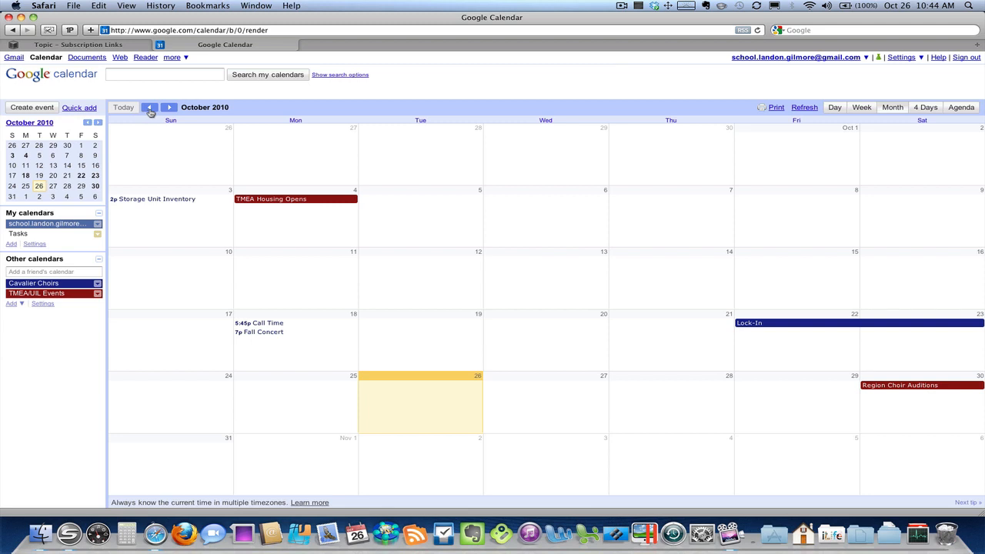
mouse_move(280, 337)
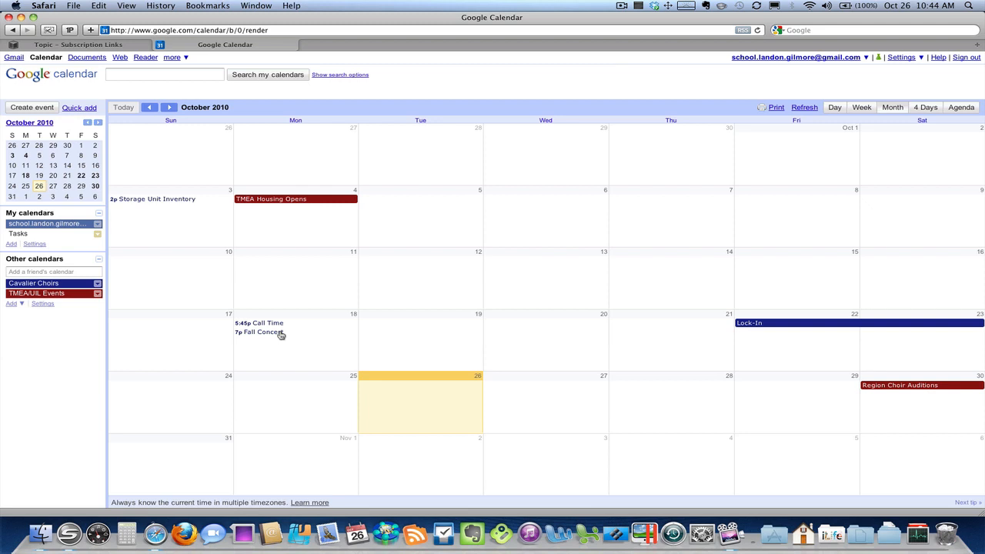
mouse_move(356, 154)
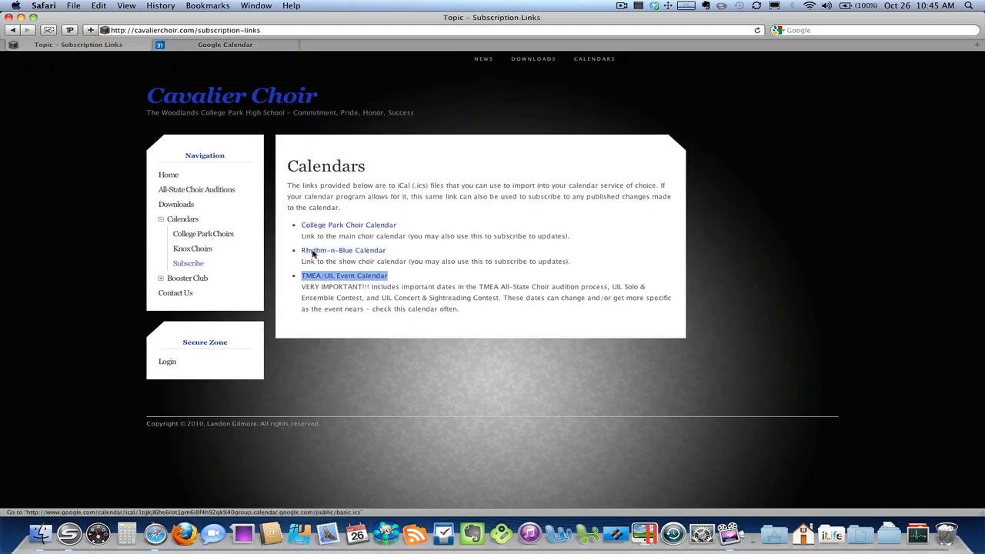
mouse_move(404, 259)
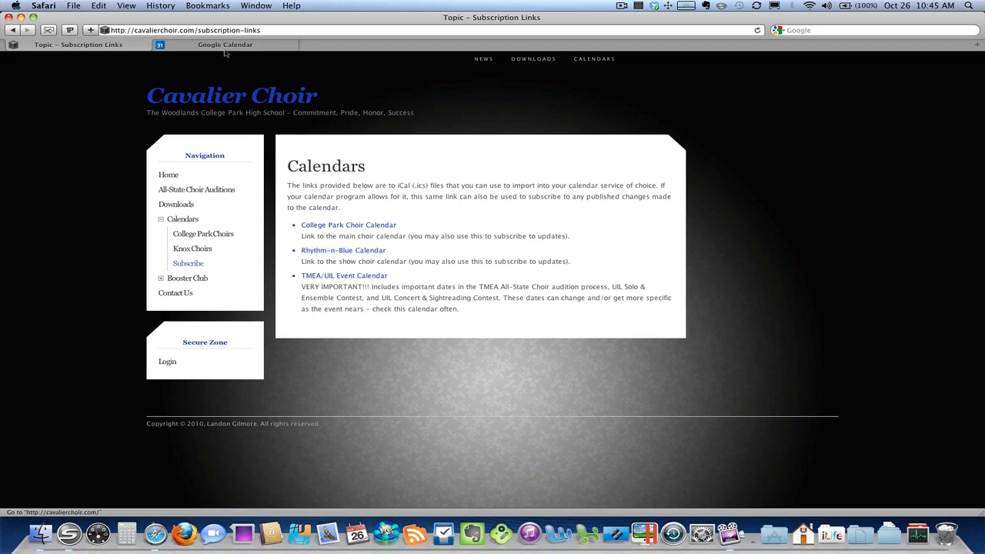
Return from the choir website to the Google Calendar tab
left_click(224, 44)
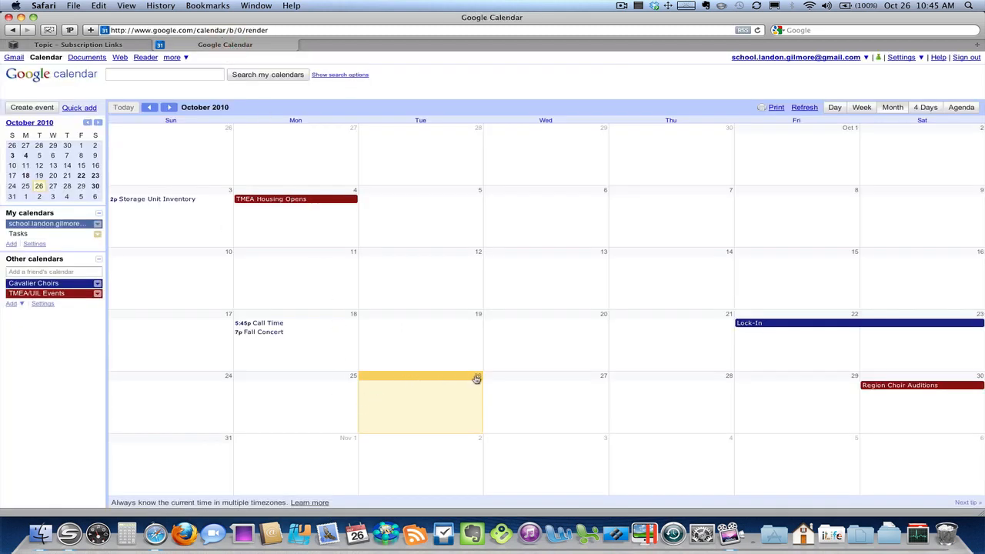
mouse_move(444, 396)
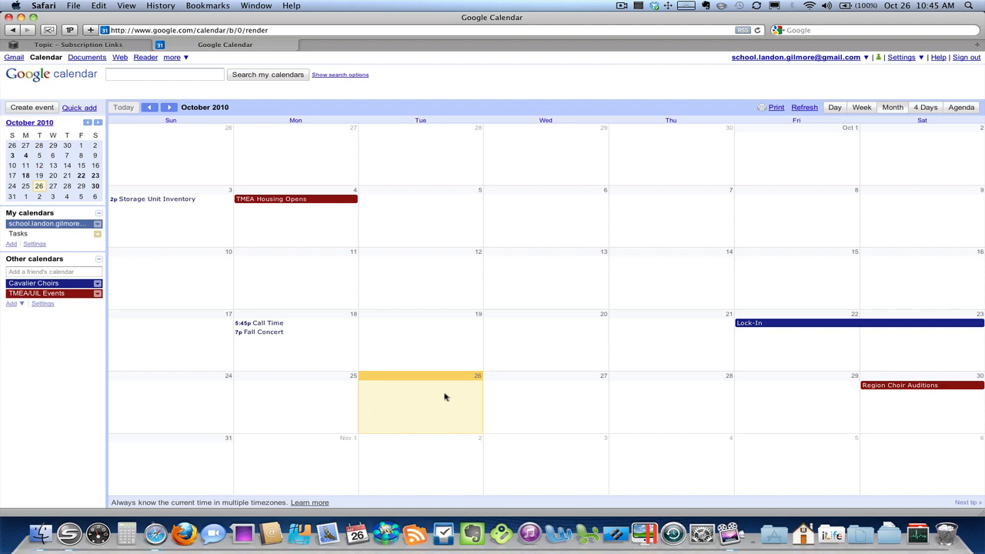
mouse_move(356, 532)
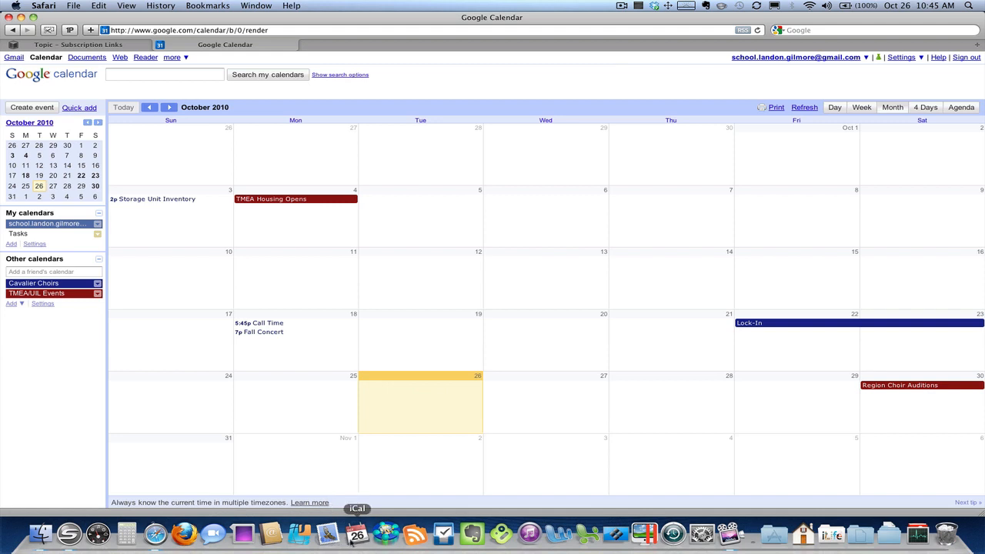
mouse_move(350, 426)
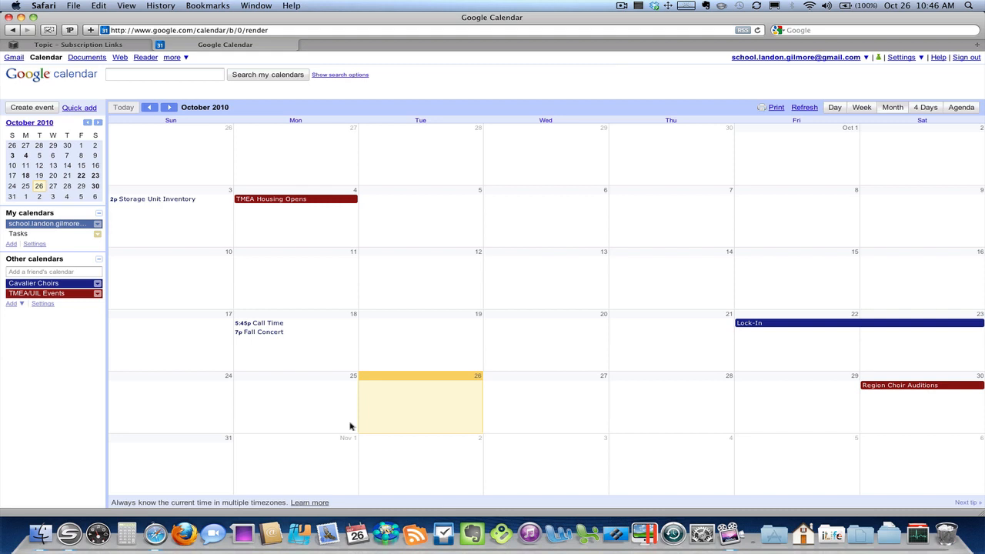
mouse_move(183, 238)
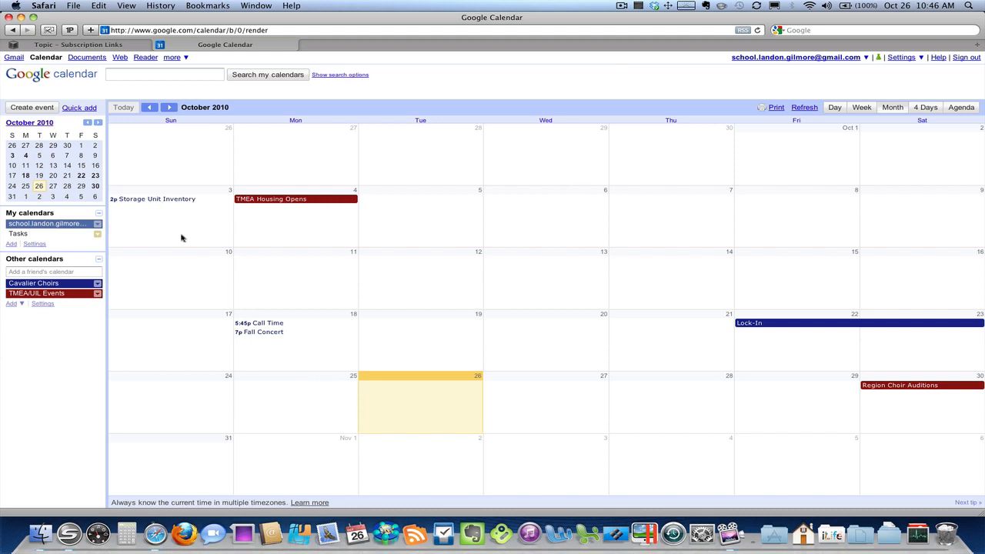
Switch back to the Cavalier Choir site's calendar subscription links tab
left_click(77, 44)
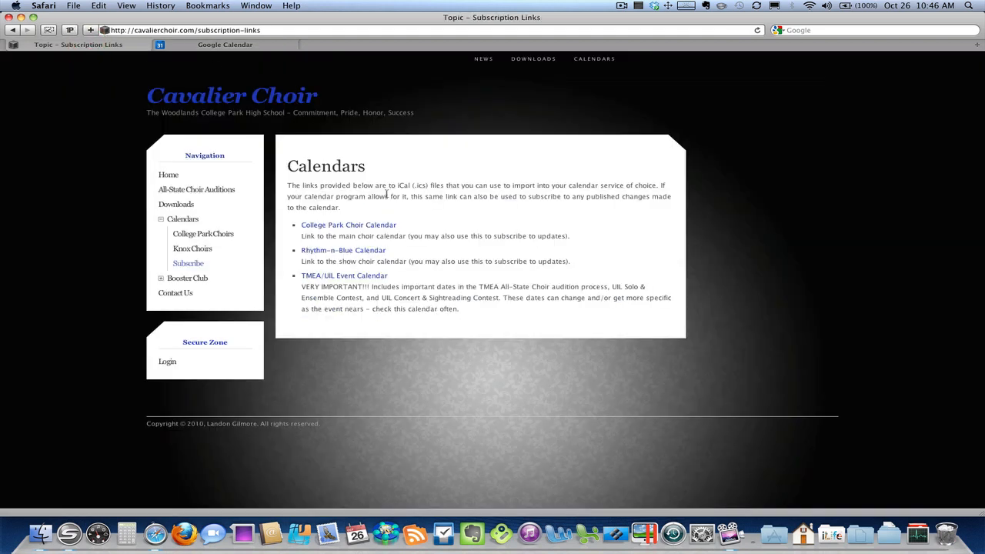
mouse_move(625, 9)
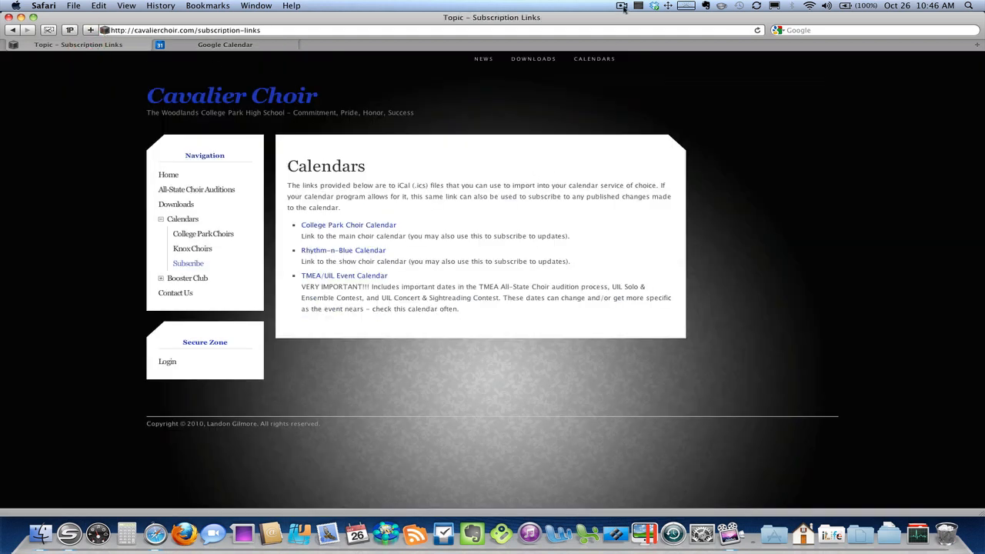